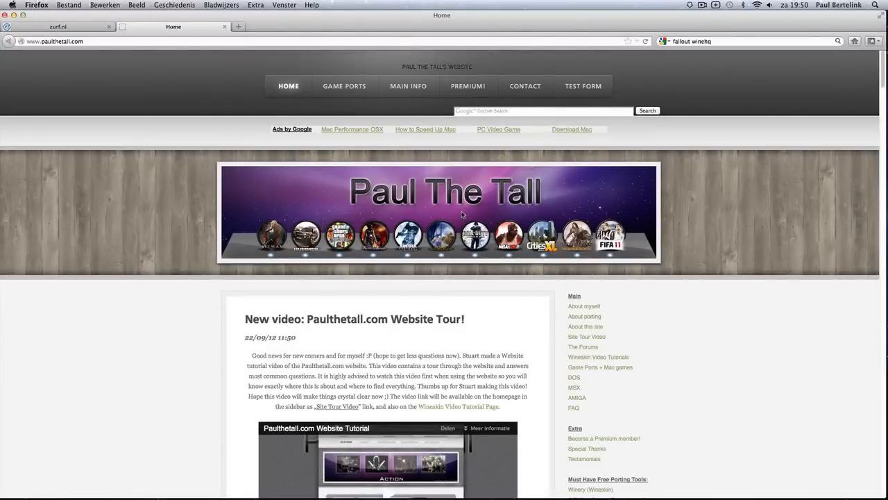
- Reach the Wineskin website through the zurf.nl tab's link list
{"action": "scroll", "scroll_direction": "down", "scroll_amount": 3}
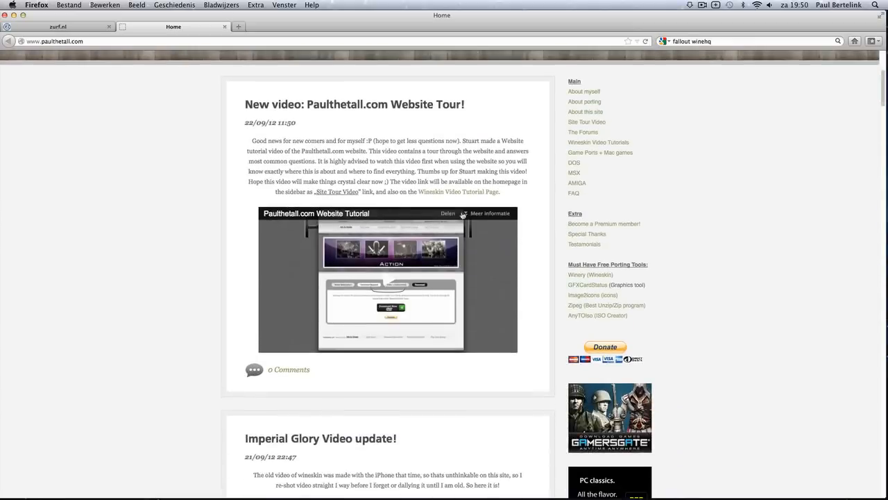
{"action": "scroll", "scroll_direction": "down", "scroll_amount": 3}
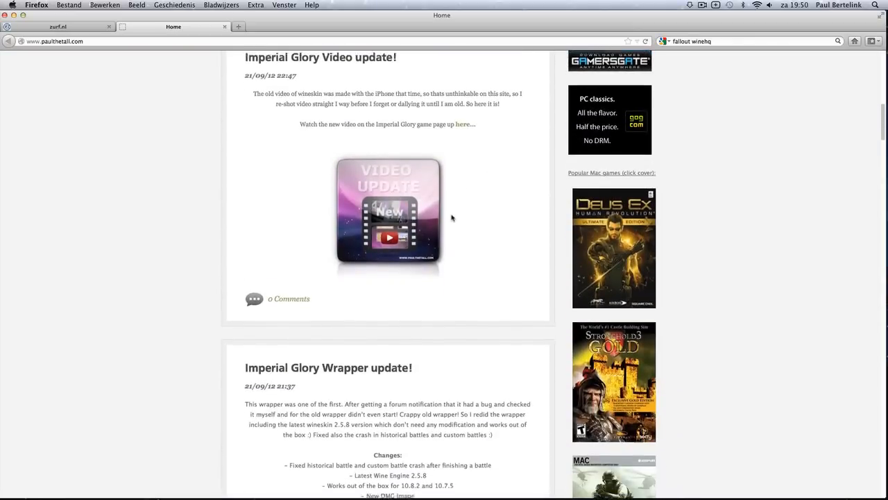
{"action": "scroll", "scroll_direction": "down", "scroll_amount": 3}
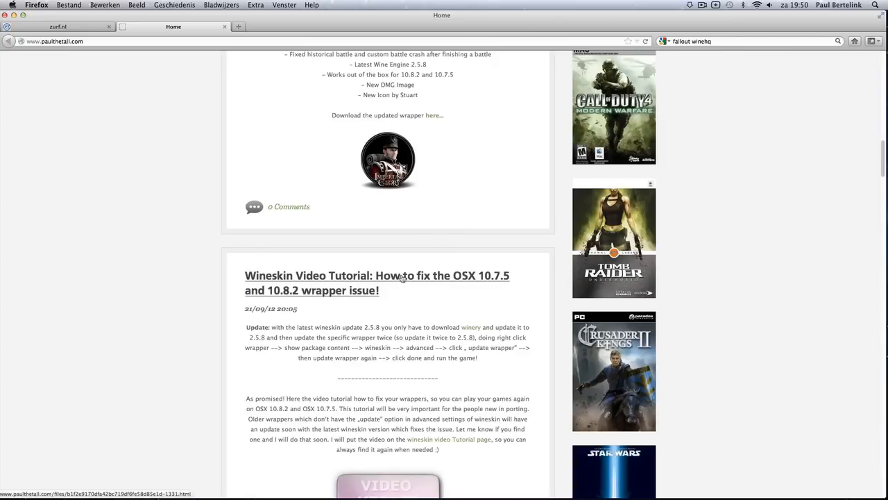
{"action": "mouse_move", "coordinate": [480, 294]}
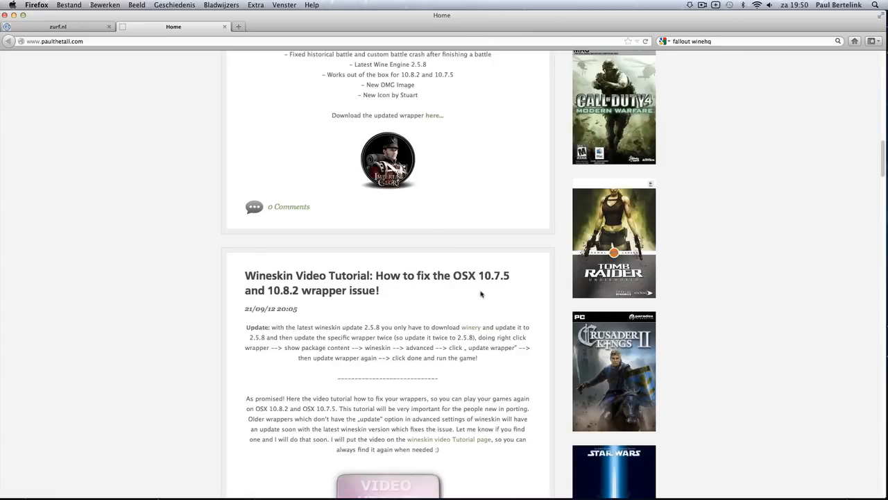
{"action": "mouse_move", "coordinate": [292, 298]}
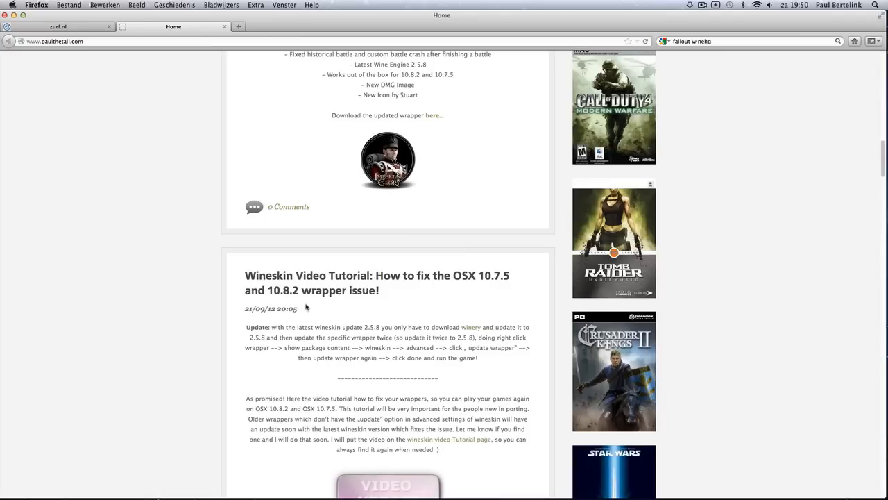
{"action": "mouse_move", "coordinate": [302, 312]}
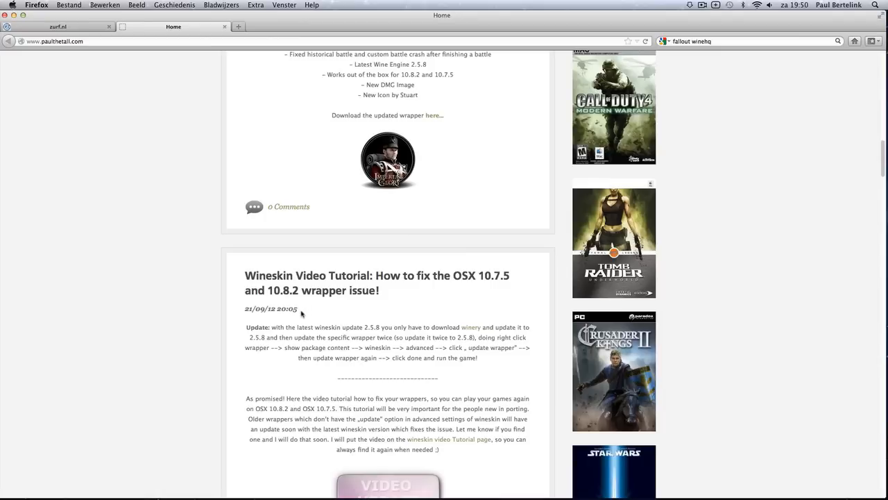
{"action": "scroll", "scroll_direction": "down", "scroll_amount": 3}
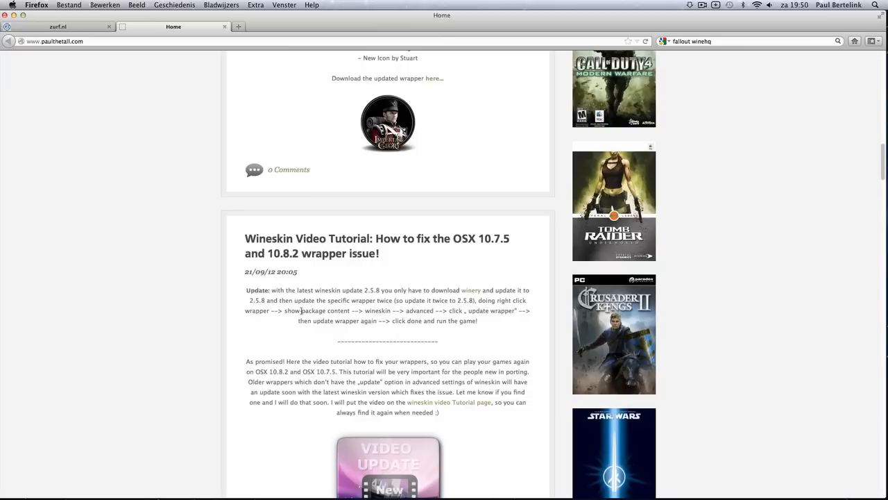
{"action": "scroll", "scroll_direction": "down", "scroll_amount": 3}
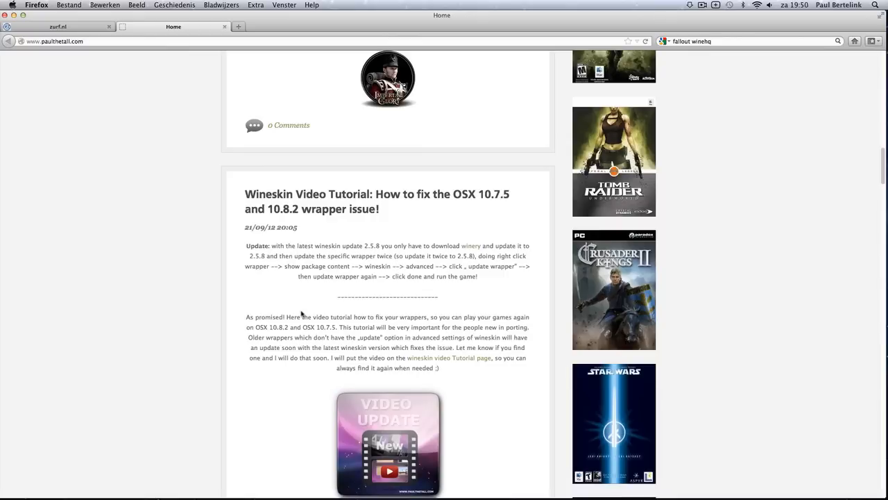
{"action": "mouse_move", "coordinate": [253, 247]}
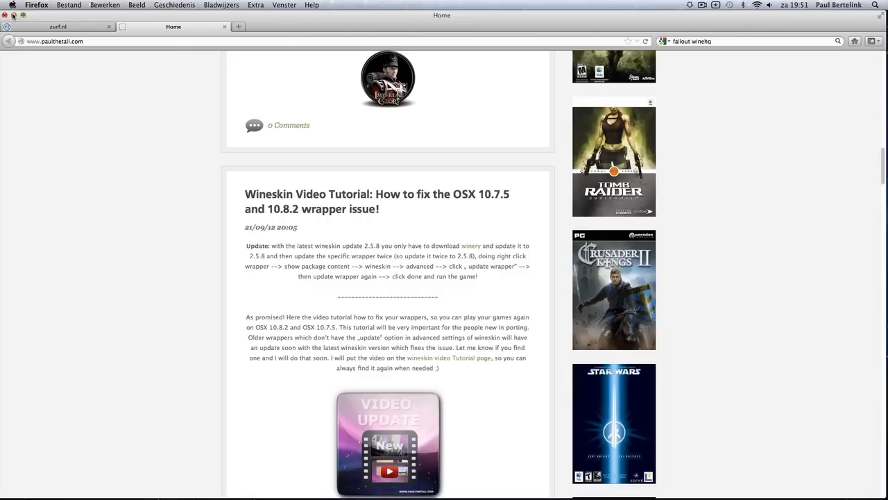
{"action": "left_click", "coordinate": [59, 26]}
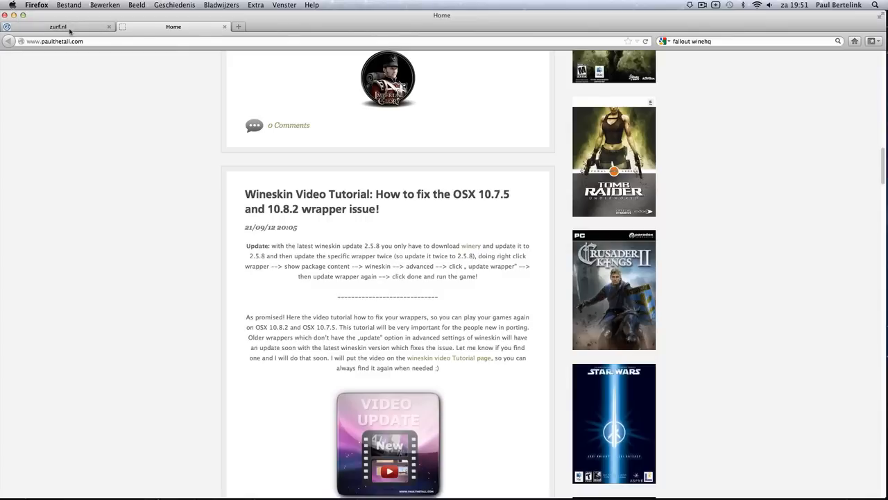
{"action": "left_click", "coordinate": [59, 27]}
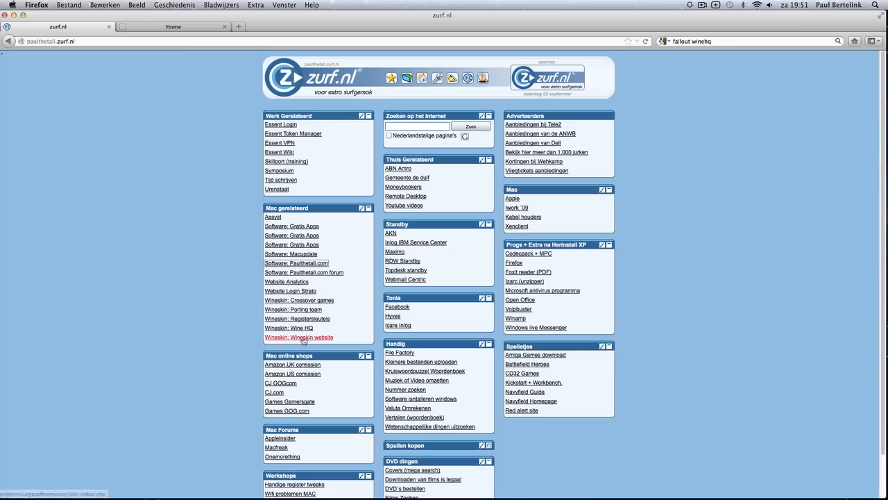
{"action": "left_click", "coordinate": [300, 338]}
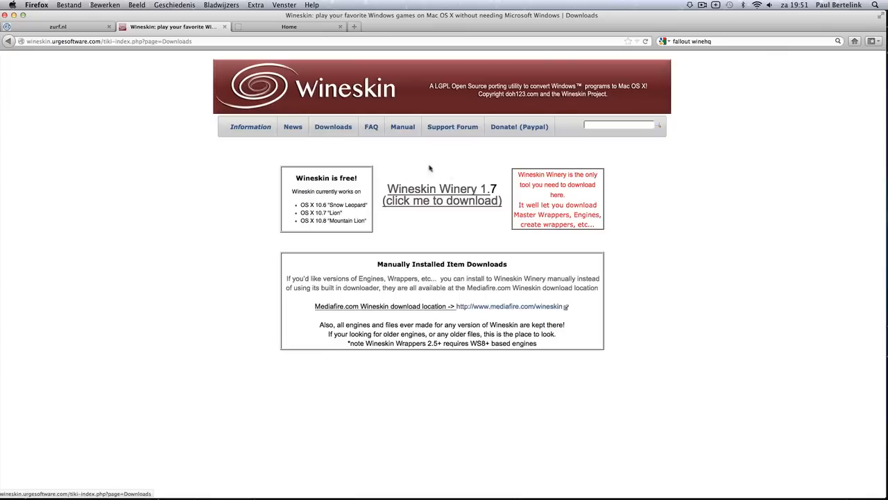
- Download Wineskin Winery 1.7 and have the zip opened with BetterZip
{"action": "left_click", "coordinate": [441, 194]}
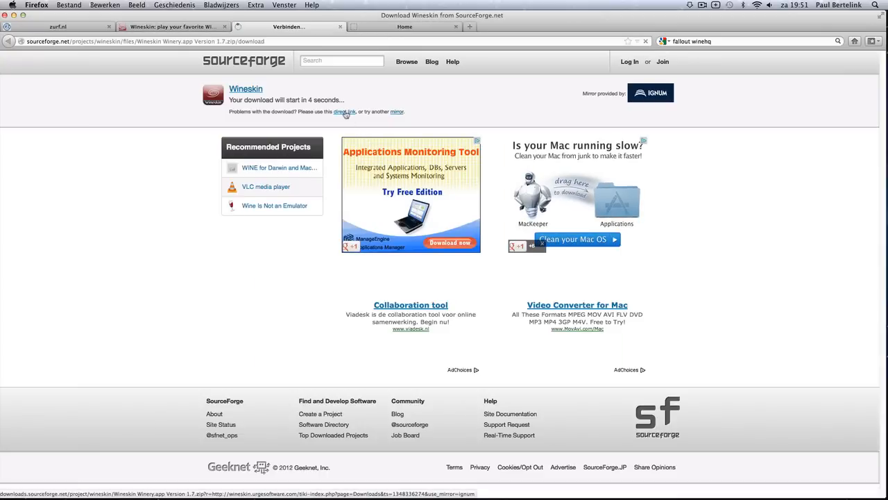
{"action": "left_click", "coordinate": [344, 111]}
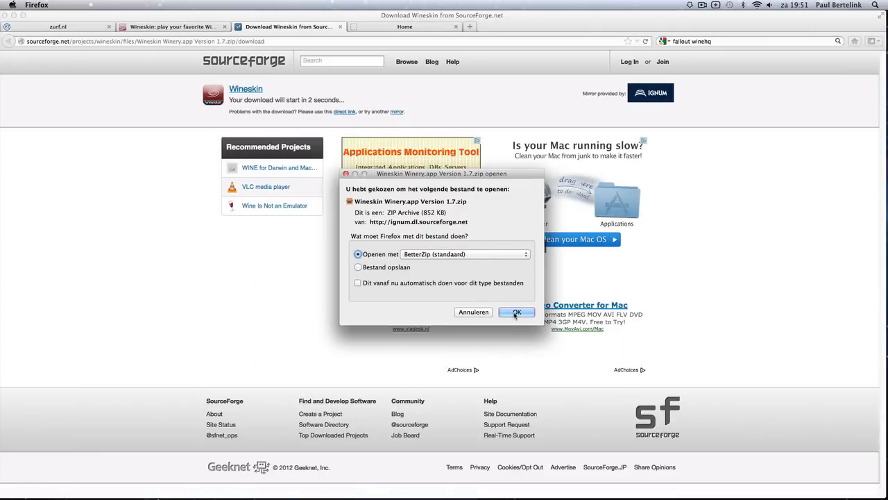
{"action": "left_click", "coordinate": [516, 311]}
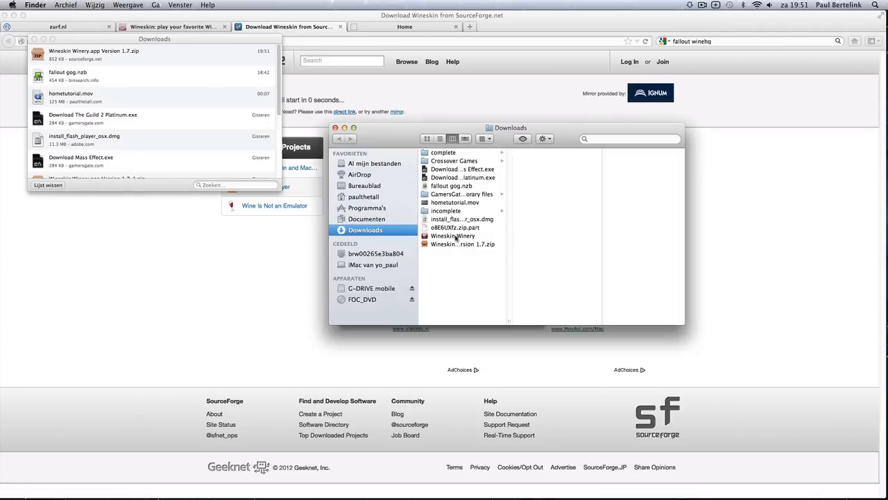
{"action": "mouse_move", "coordinate": [455, 239]}
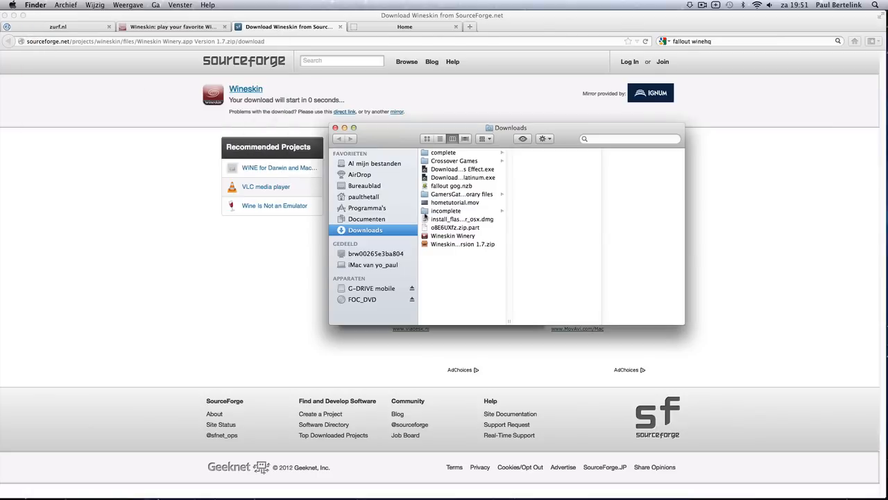
- Launch Wineskin Winery and review the engine list, keeping WS9Wine1.5.13 and cancelling
{"action": "double_click", "coordinate": [452, 236]}
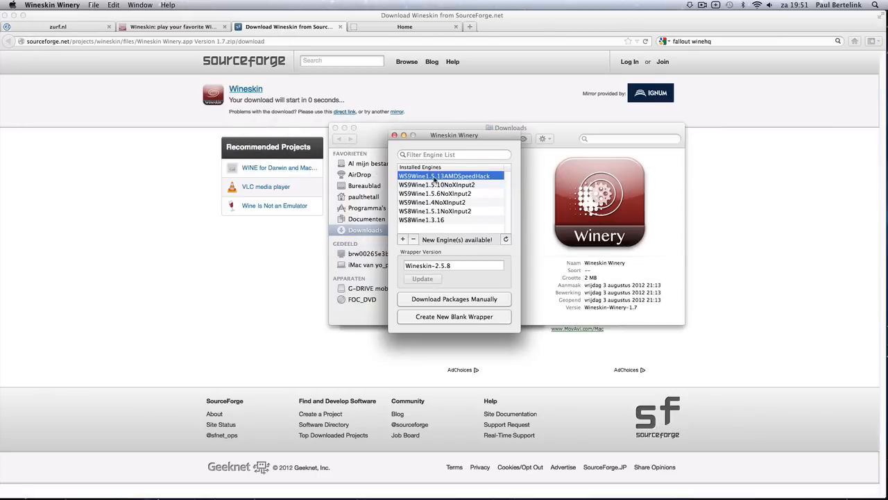
{"action": "mouse_move", "coordinate": [444, 300]}
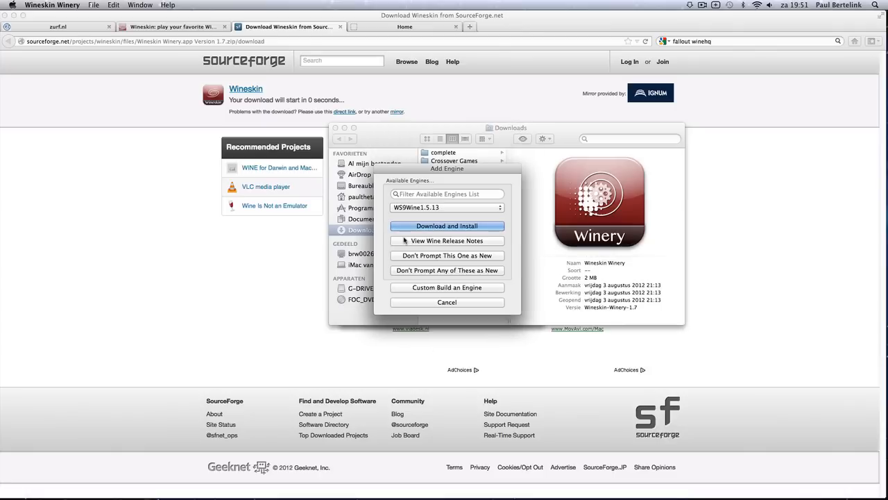
{"action": "left_click", "coordinate": [447, 208]}
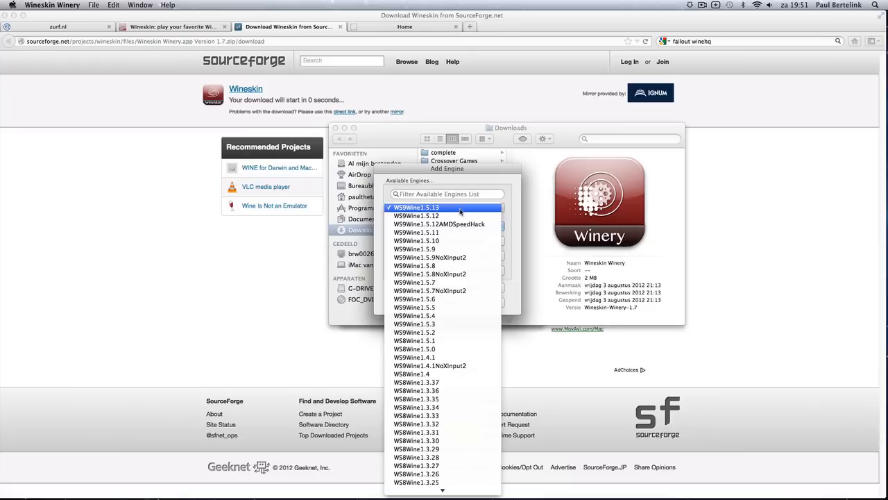
{"action": "left_click", "coordinate": [416, 208]}
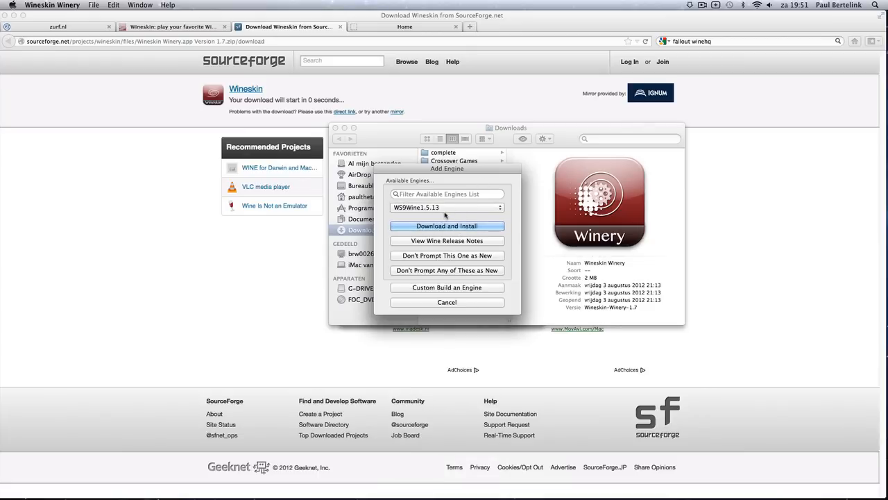
{"action": "mouse_move", "coordinate": [451, 309]}
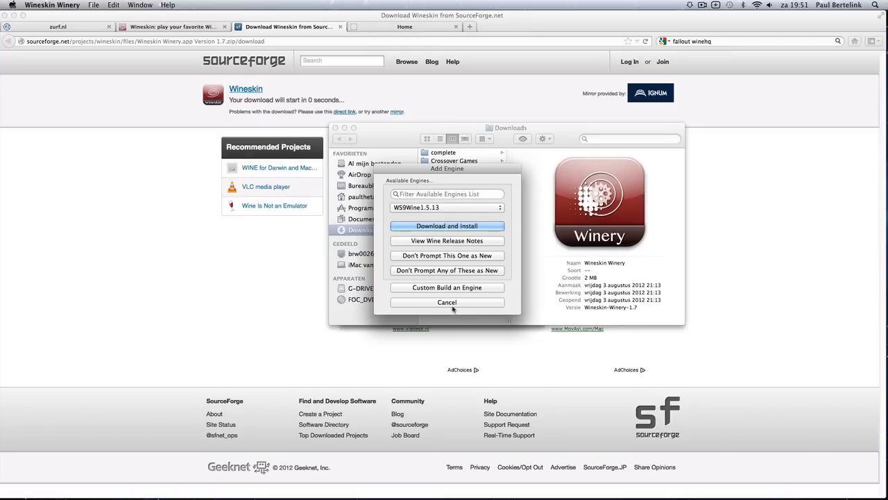
{"action": "left_click", "coordinate": [447, 302]}
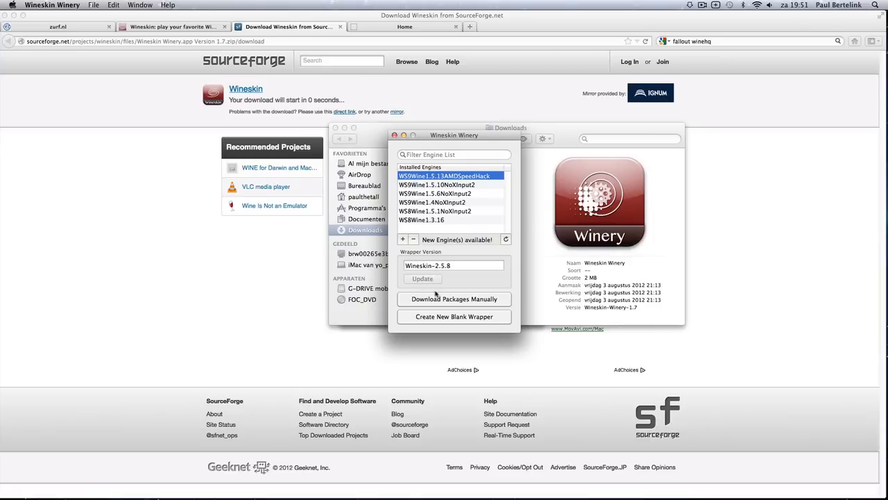
{"action": "mouse_move", "coordinate": [436, 293]}
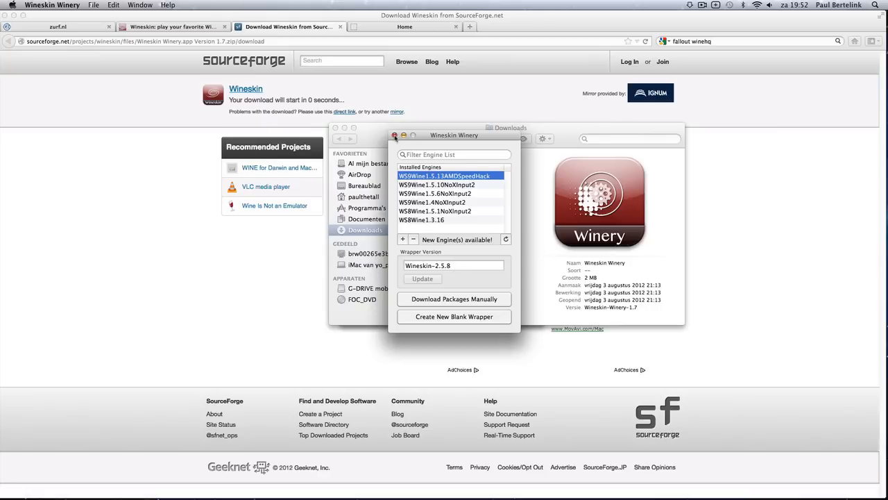
- Test-run the Medal of Honor AA wrapper from the Games folder in normal mode
{"action": "left_click", "coordinate": [396, 136]}
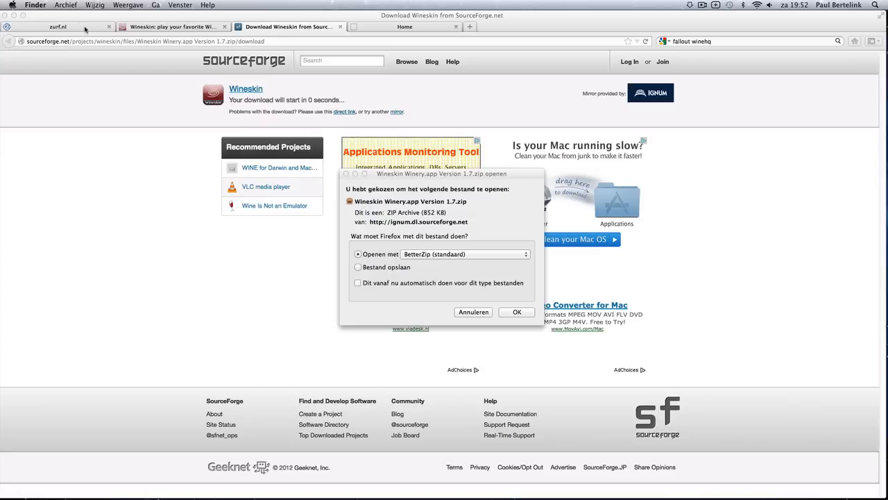
{"action": "left_click", "coordinate": [474, 311]}
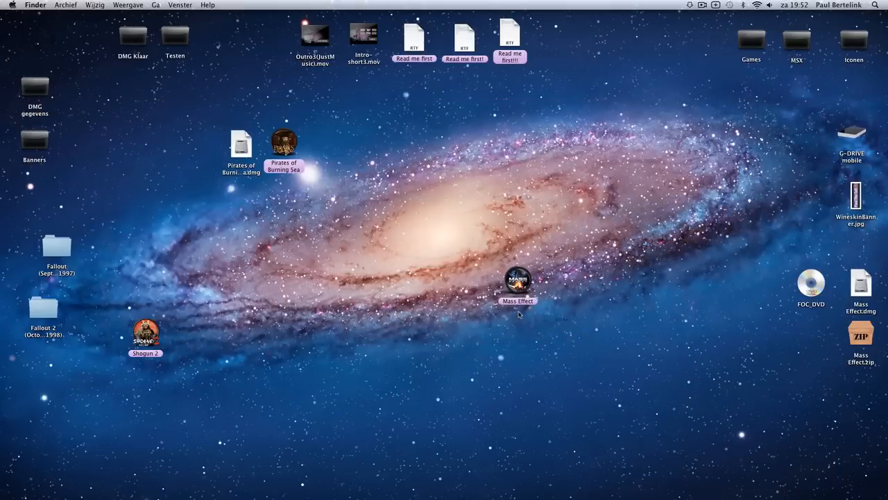
{"action": "mouse_move", "coordinate": [733, 116]}
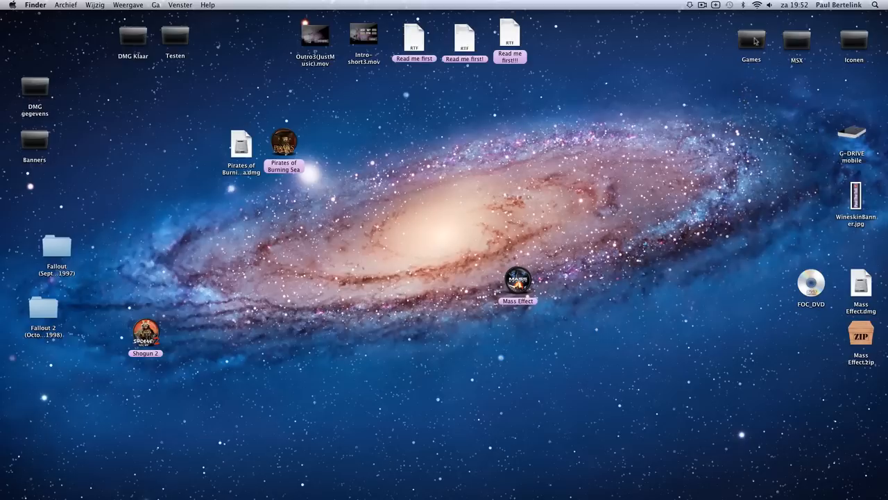
{"action": "double_click", "coordinate": [751, 39]}
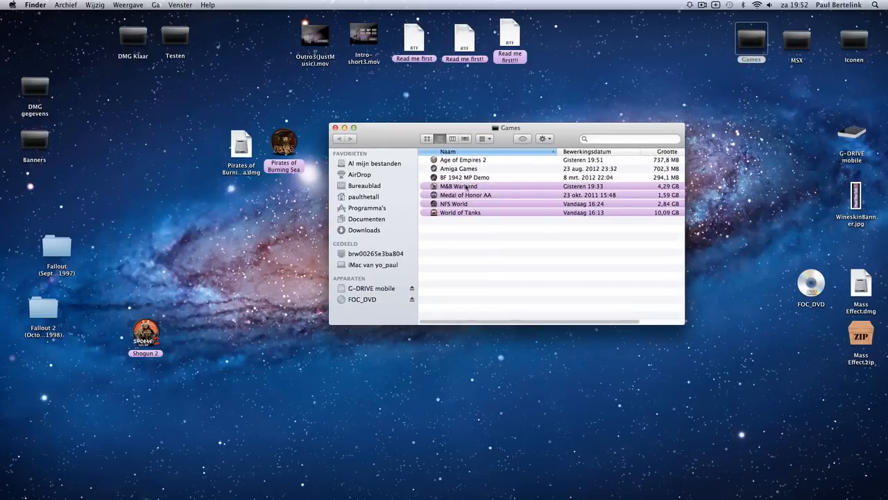
{"action": "left_click", "coordinate": [465, 195]}
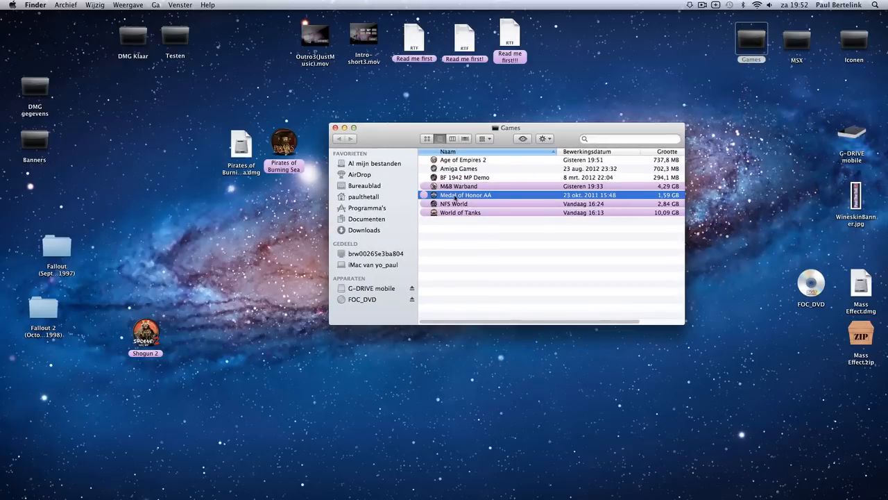
{"action": "double_click", "coordinate": [464, 194]}
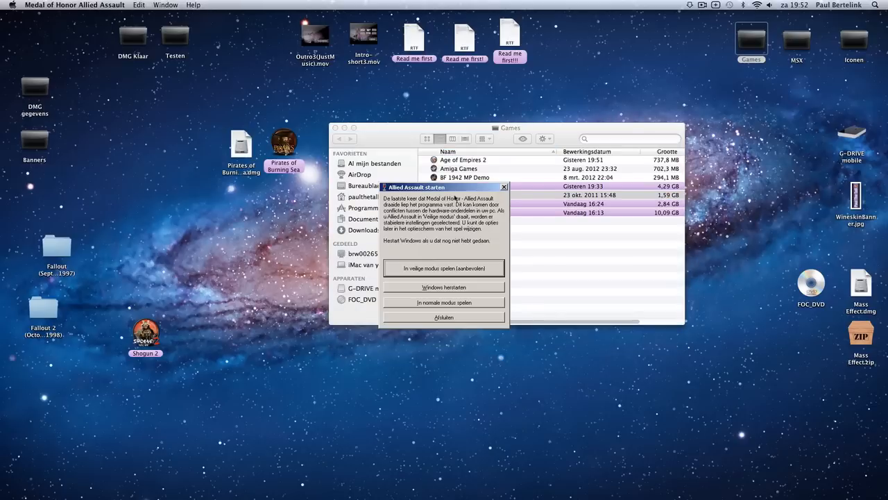
{"action": "mouse_move", "coordinate": [441, 281]}
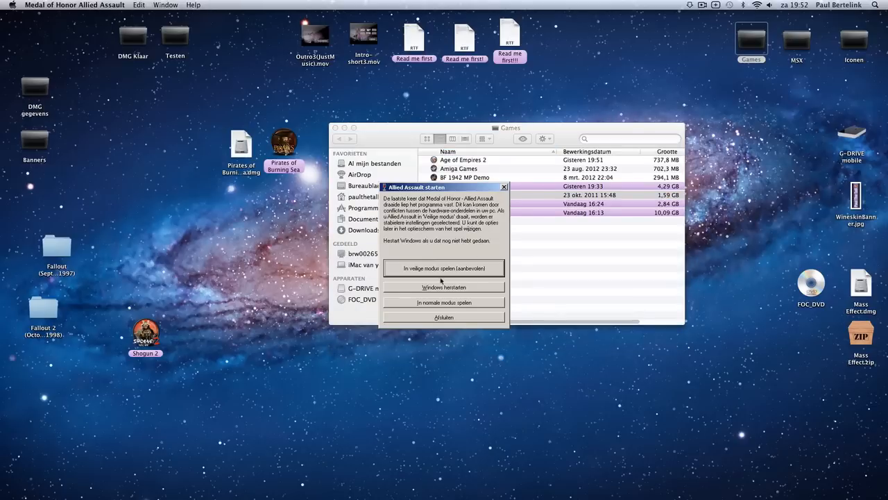
{"action": "mouse_move", "coordinate": [444, 303]}
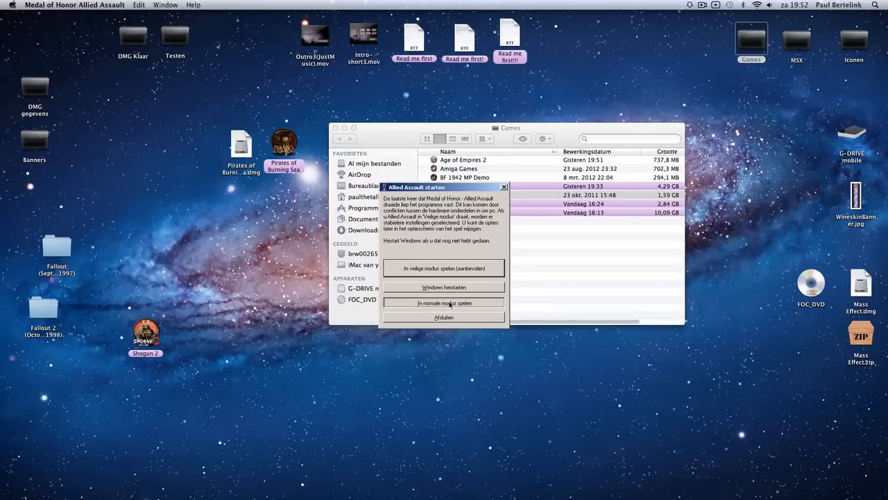
{"action": "left_click", "coordinate": [444, 303]}
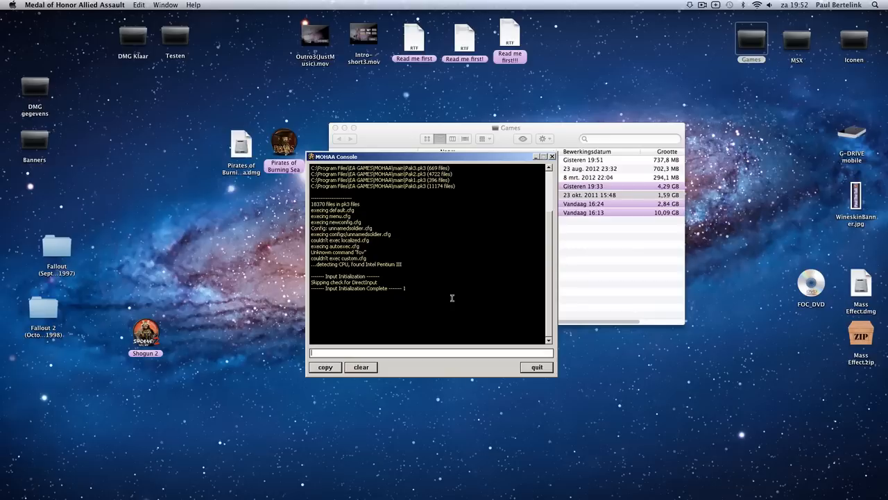
{"action": "mouse_move", "coordinate": [502, 330]}
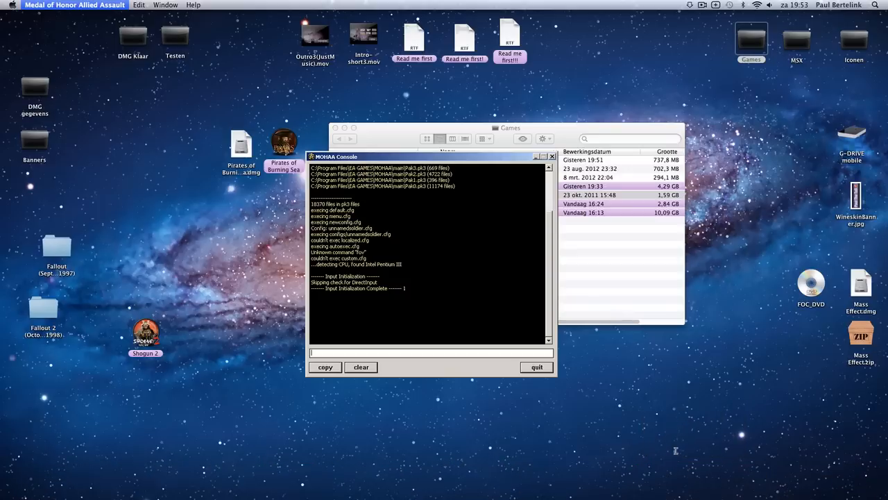
{"action": "mouse_move", "coordinate": [674, 449]}
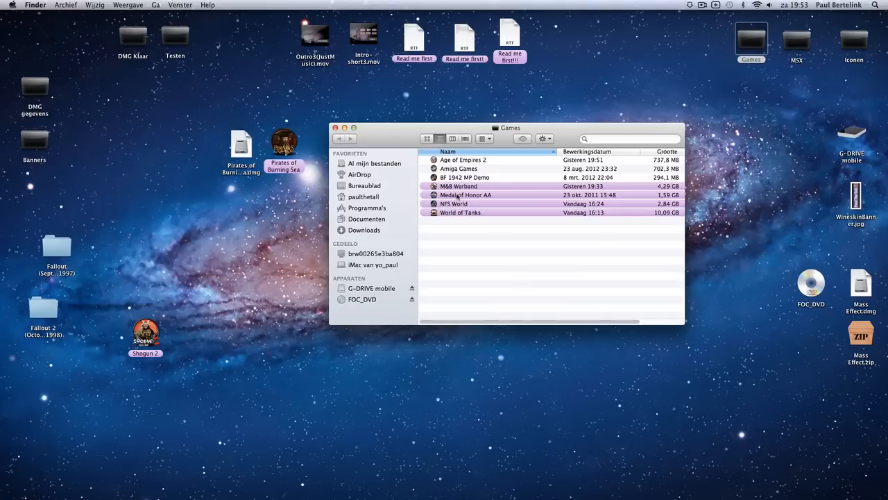
- Show the wrapper's package contents and launch its Wineskin configuration app
{"action": "right_click", "coordinate": [466, 194]}
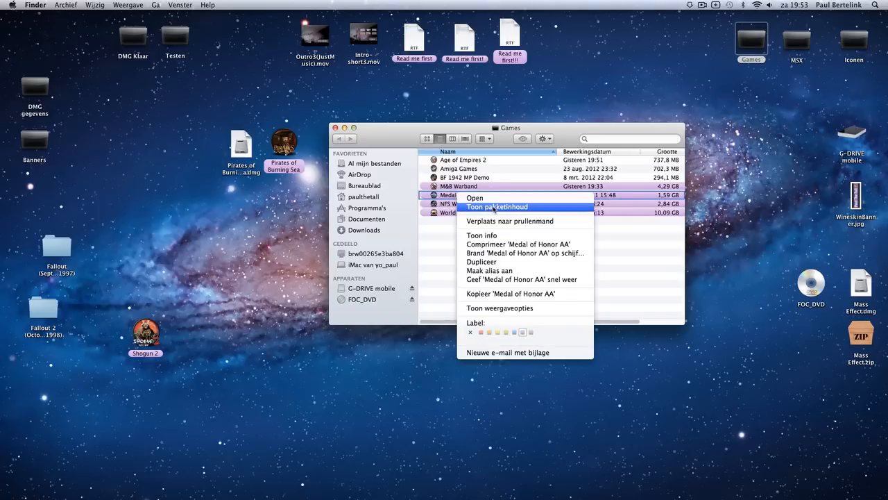
{"action": "left_click", "coordinate": [497, 207]}
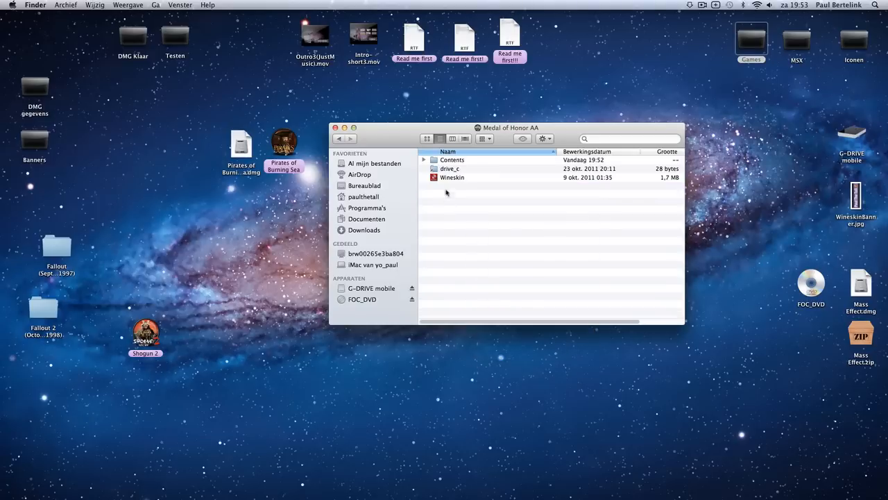
{"action": "double_click", "coordinate": [452, 178]}
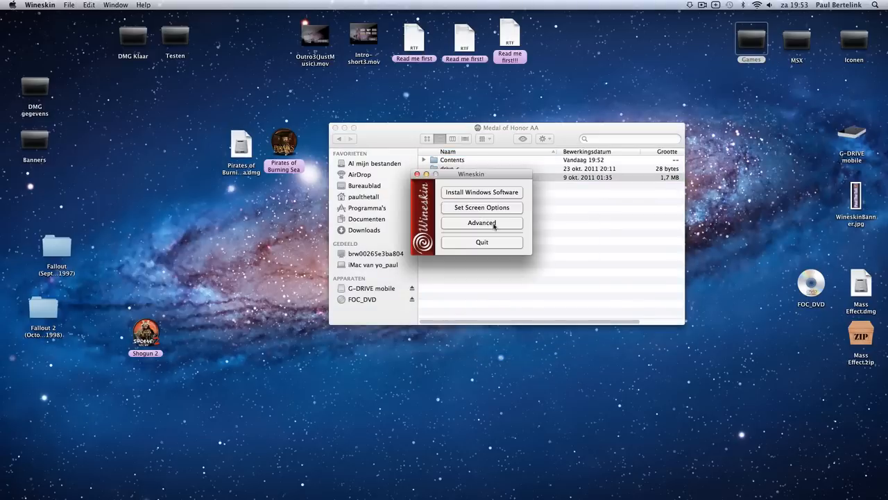
- Update the wrapper to Wineskin 2.5.8 from the Advanced Tools section
{"action": "left_click", "coordinate": [481, 222]}
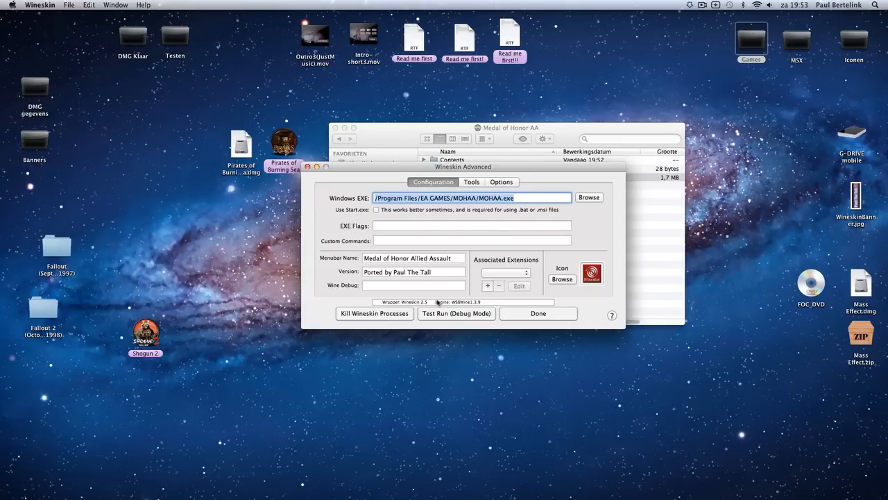
{"action": "mouse_move", "coordinate": [428, 308]}
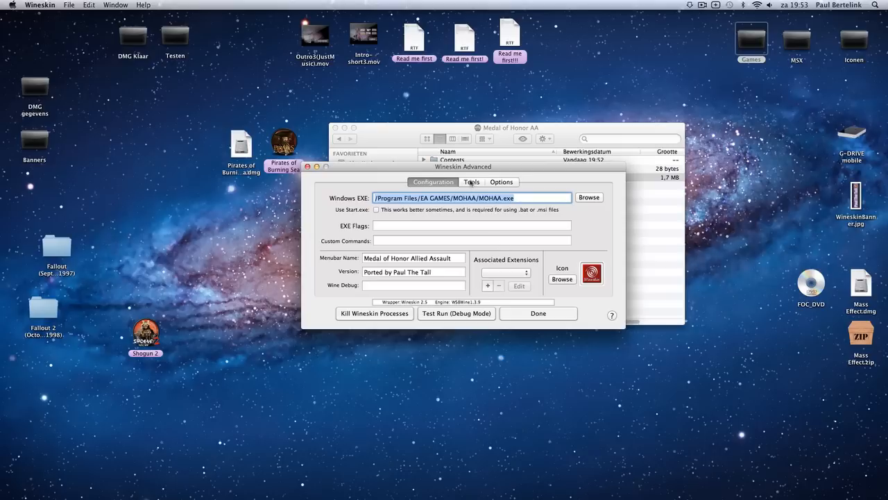
{"action": "left_click", "coordinate": [472, 181]}
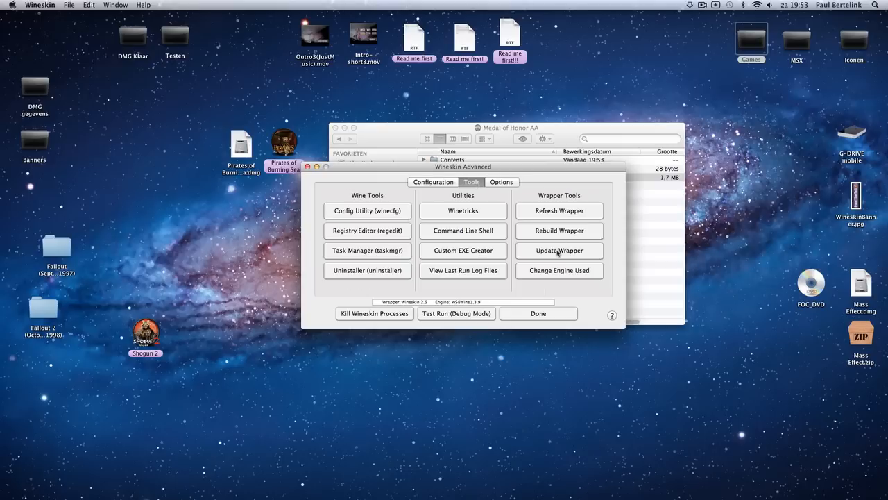
{"action": "left_click", "coordinate": [558, 249]}
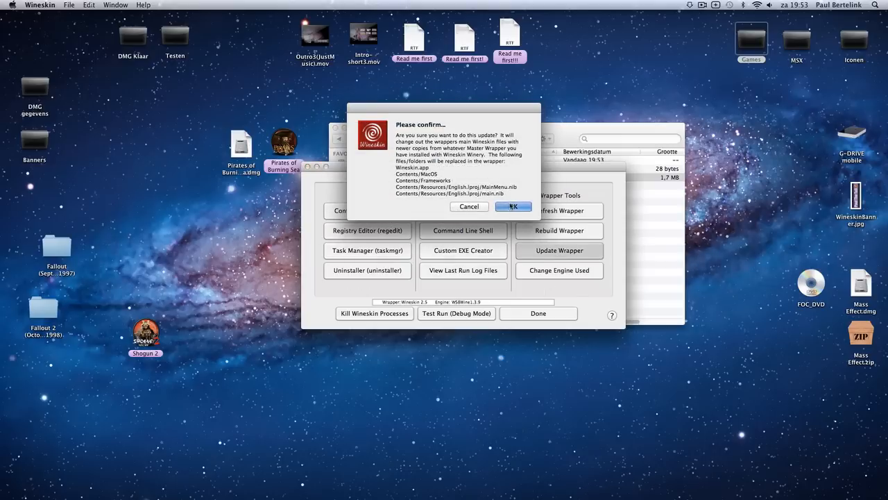
{"action": "left_click", "coordinate": [514, 206]}
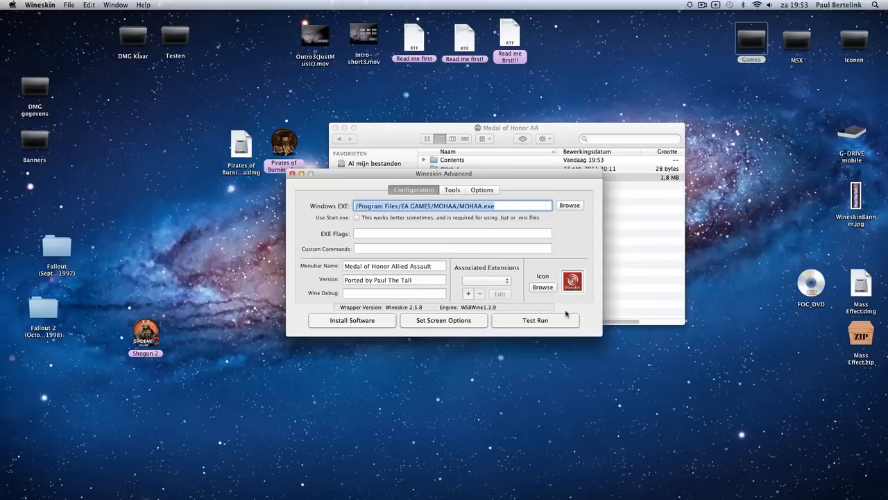
- Run Update Wrapper again and force it despite 'No update needed'
{"action": "left_click", "coordinate": [453, 189]}
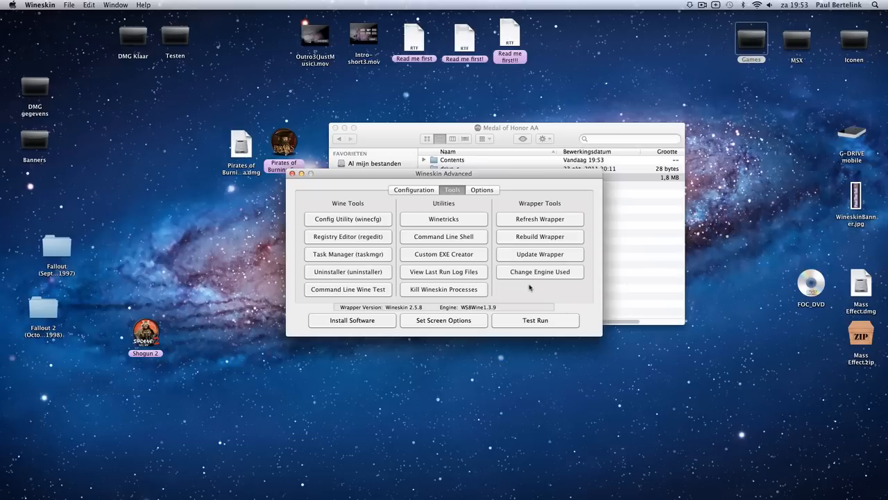
{"action": "left_click", "coordinate": [540, 254]}
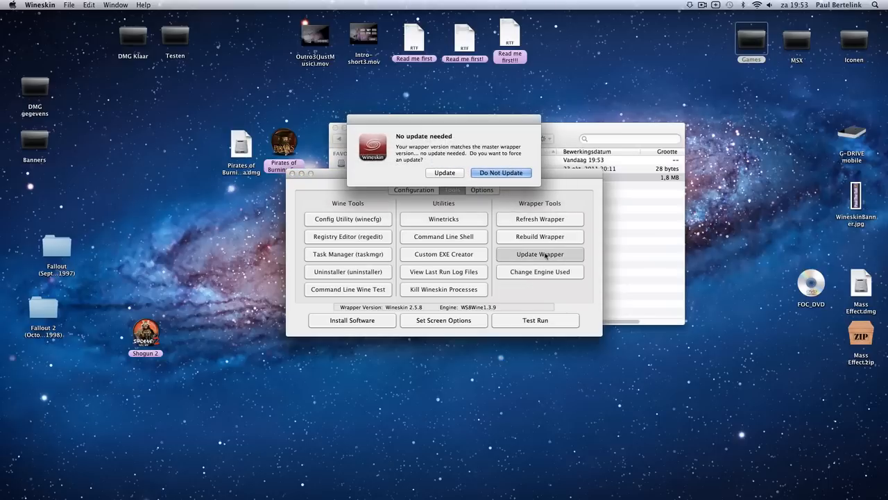
{"action": "left_click", "coordinate": [444, 172]}
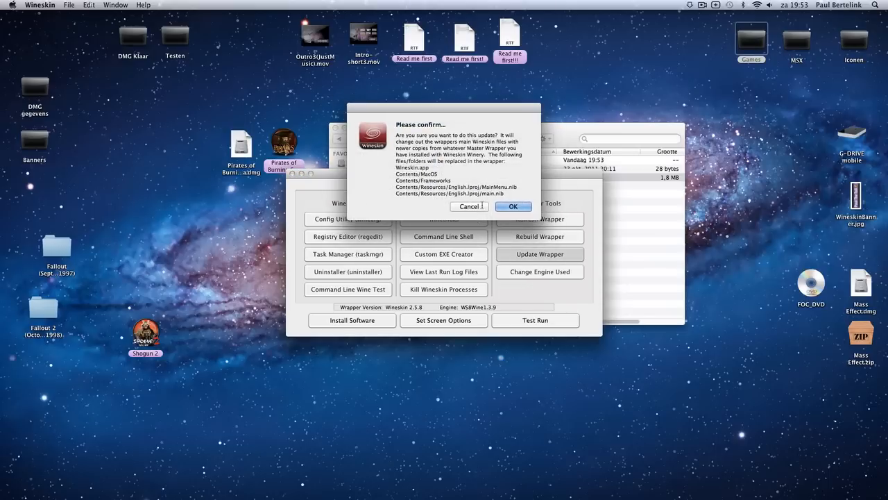
{"action": "left_click", "coordinate": [513, 205]}
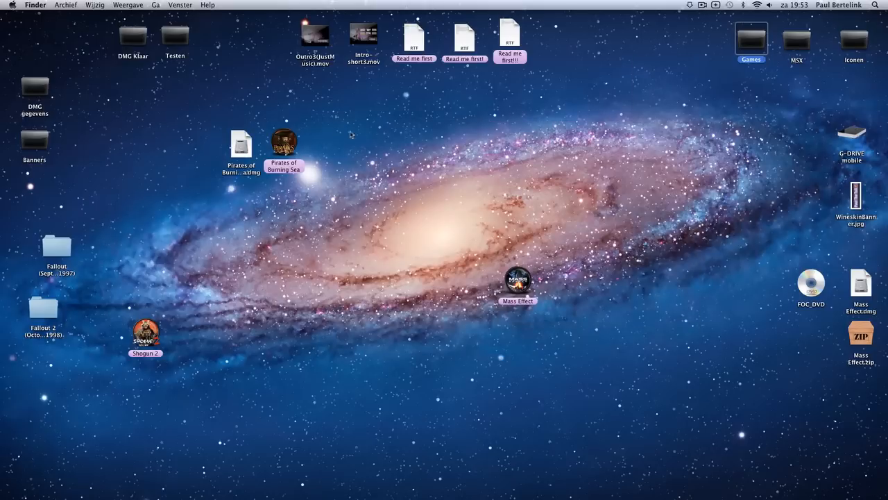
- Relaunch the updated Medal of Honor AA wrapper from the Games folder
{"action": "double_click", "coordinate": [751, 39]}
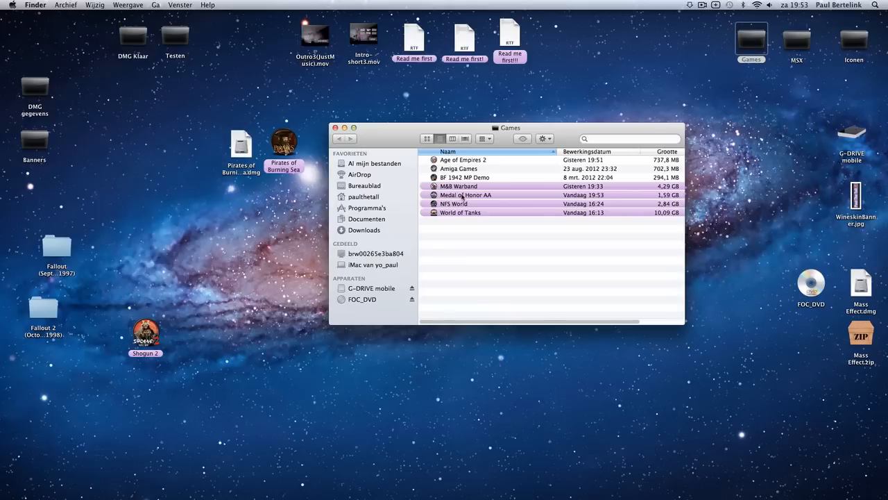
{"action": "left_click", "coordinate": [467, 194]}
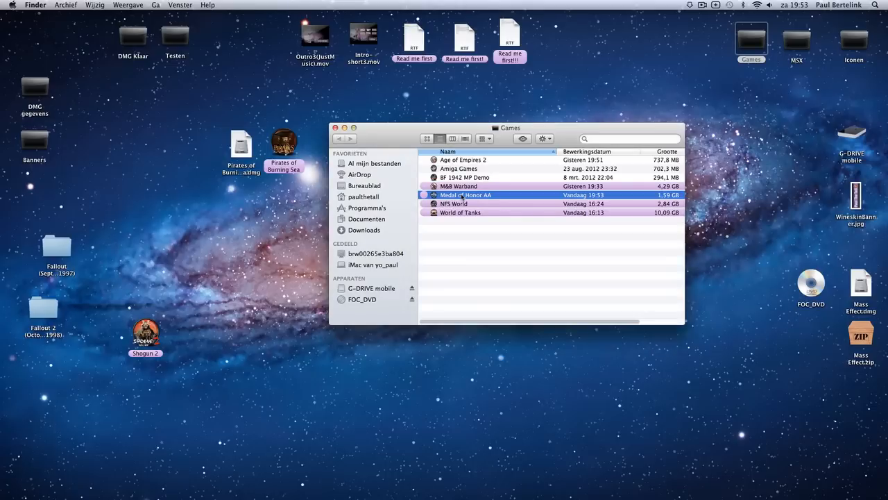
{"action": "double_click", "coordinate": [467, 194]}
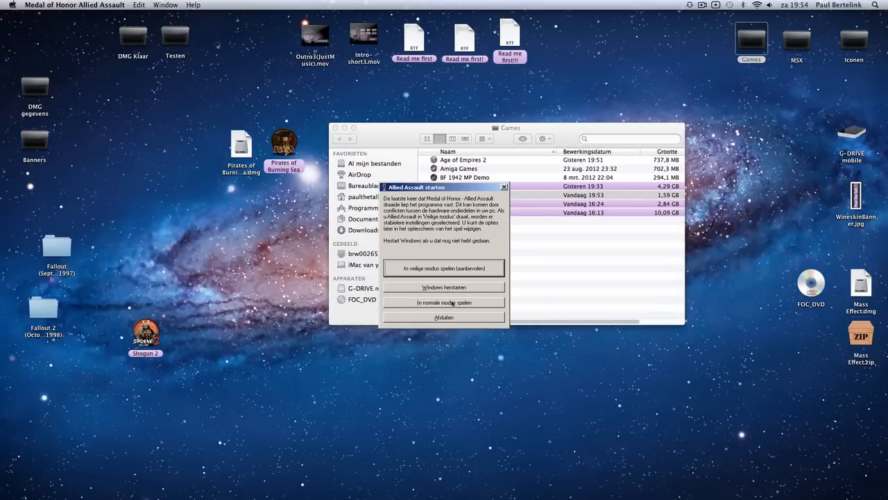
{"action": "left_click", "coordinate": [444, 302]}
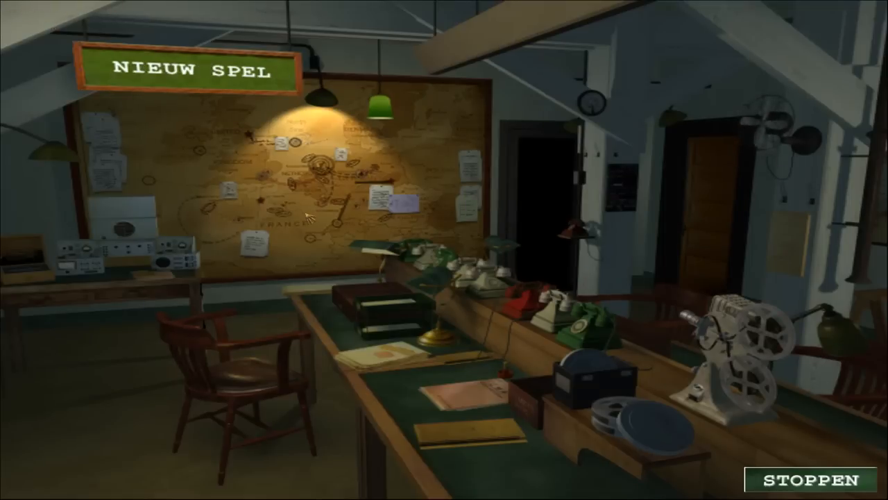
- Start a new game on Makkelijk, quit via Stoppen and close the Games window
{"action": "left_click", "coordinate": [175, 69]}
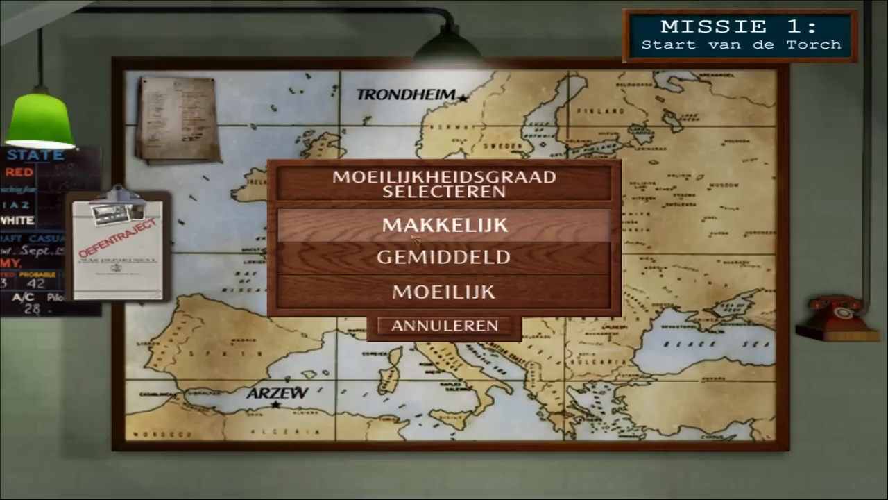
{"action": "left_click", "coordinate": [442, 225]}
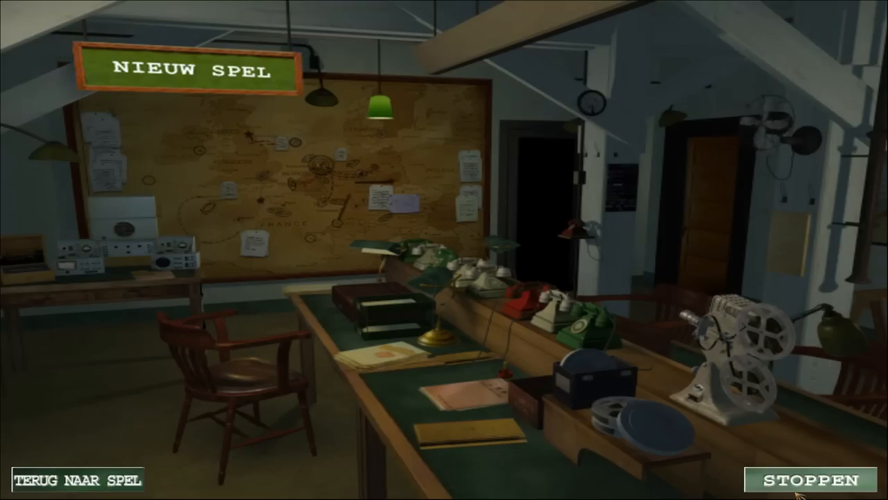
{"action": "left_click", "coordinate": [810, 479]}
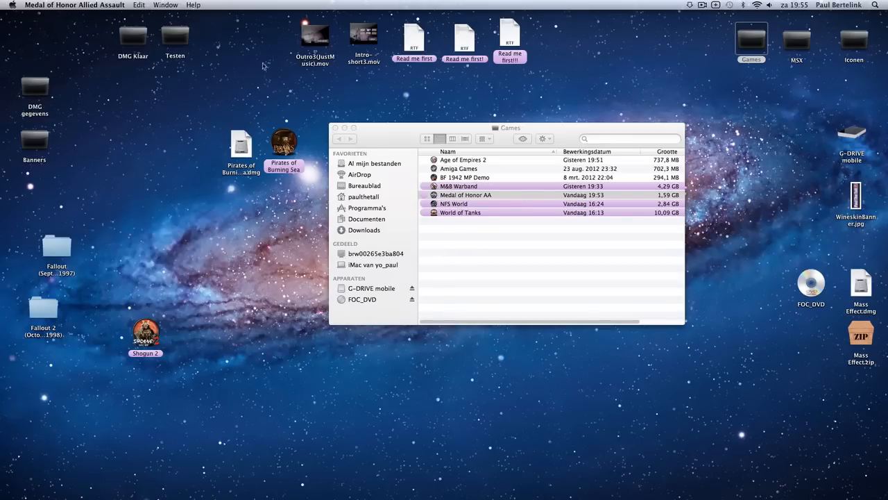
{"action": "left_click", "coordinate": [336, 128]}
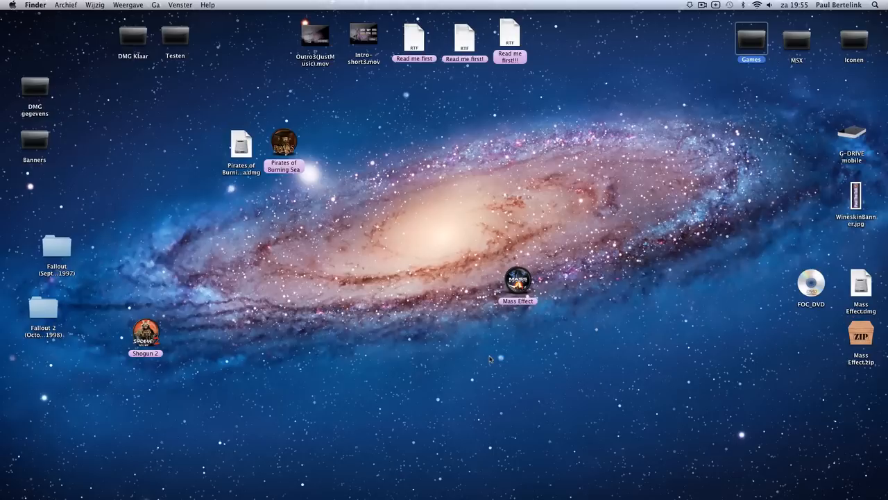